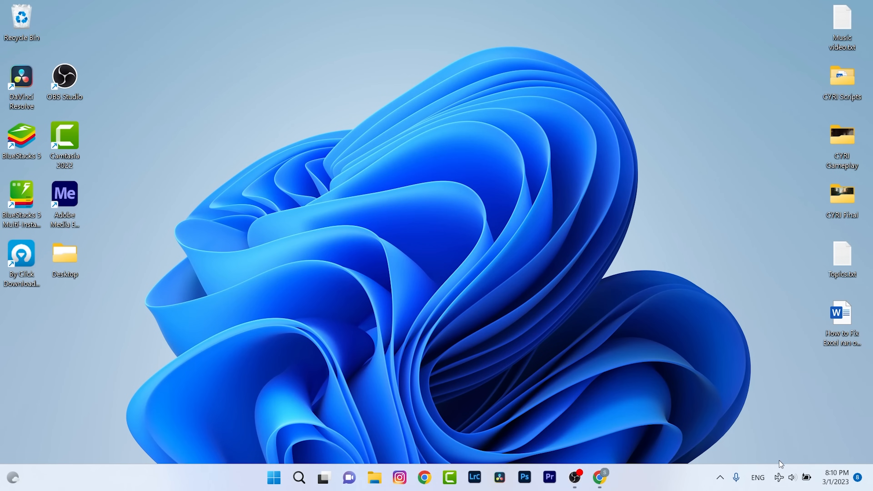
# Step: Turn Airplane mode off from the taskbar Quick Settings panel
pyautogui.click(790, 477)
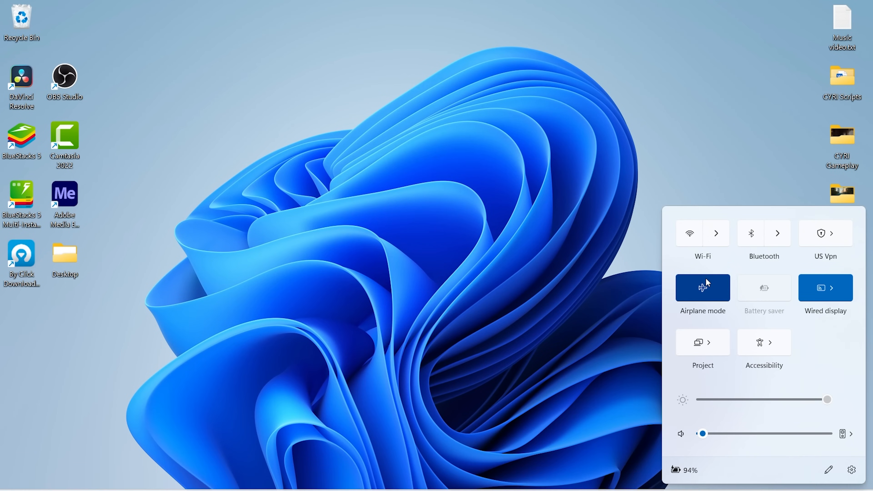
pyautogui.moveTo(684, 243)
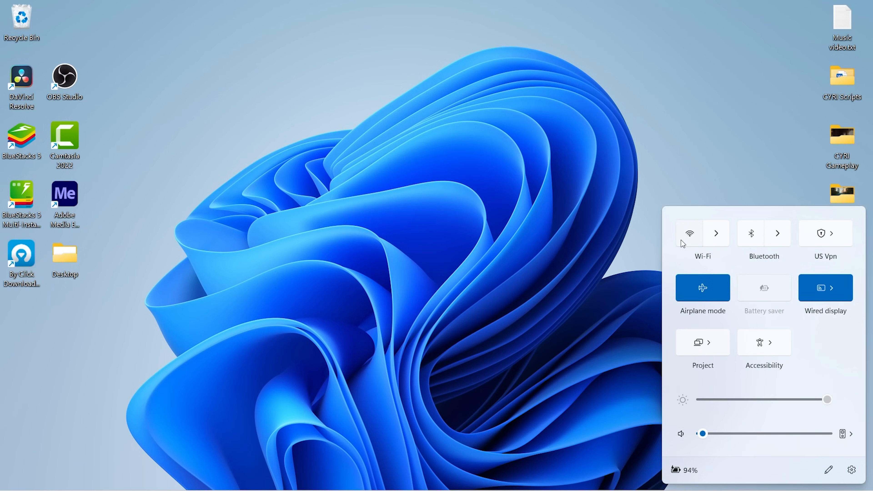
pyautogui.moveTo(690, 233)
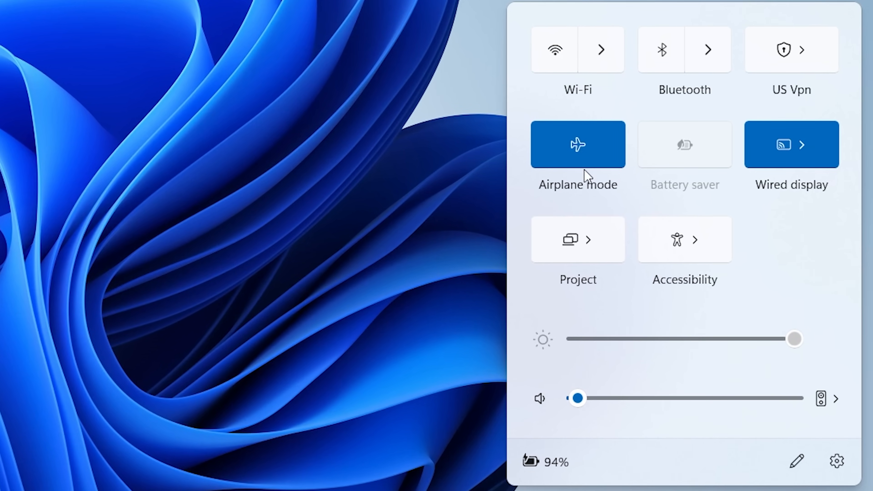
pyautogui.click(577, 144)
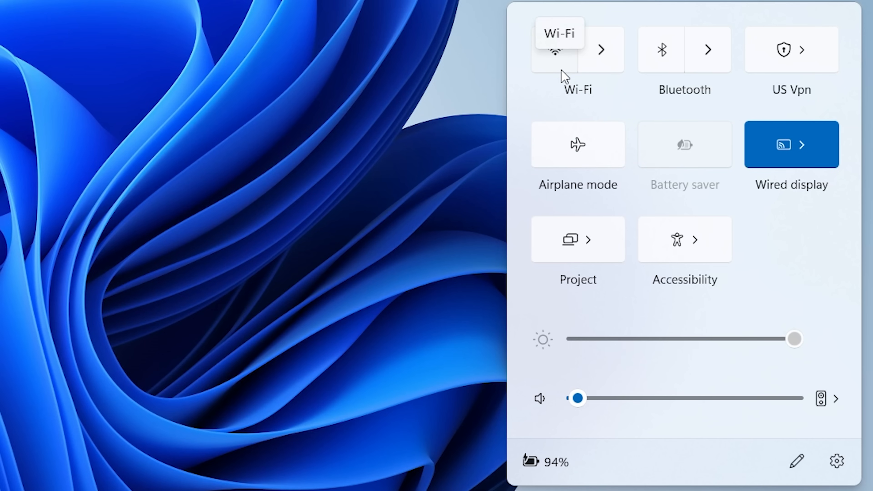
pyautogui.moveTo(549, 87)
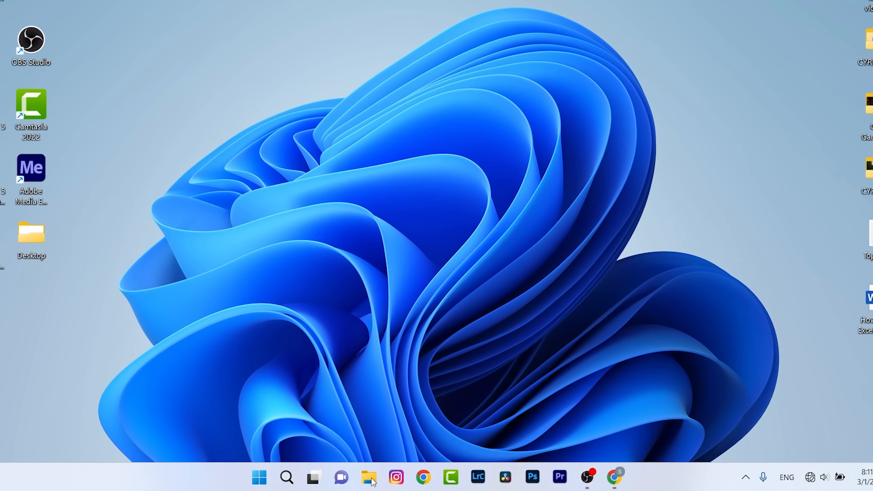
# Step: Launch Control Panel via search for 'control' and reach Network and Sharing Center in category view
pyautogui.click(286, 477)
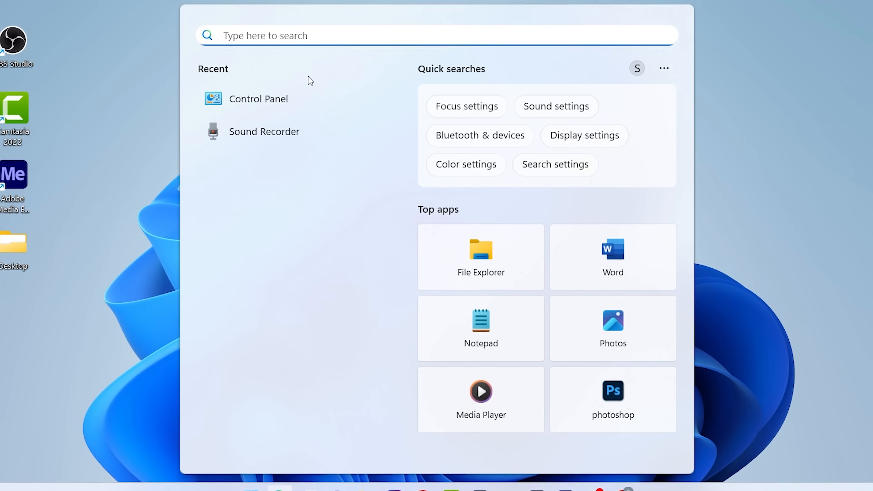
pyautogui.write('control')
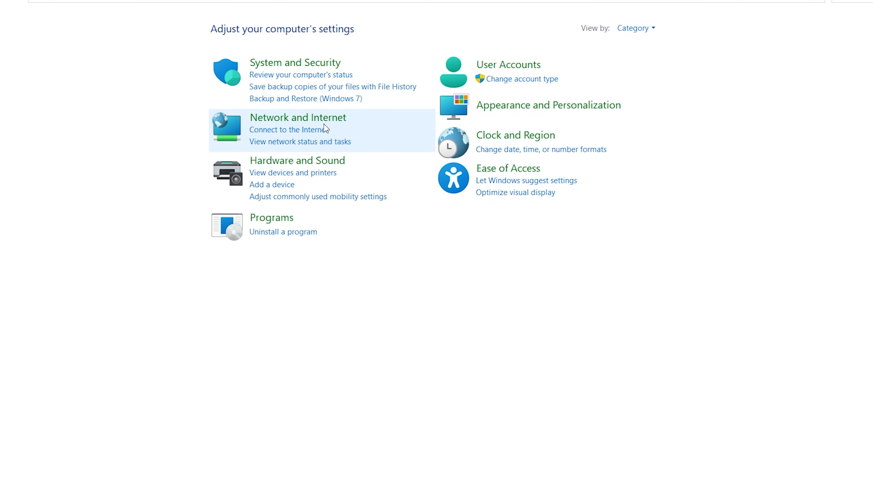
pyautogui.moveTo(298, 117)
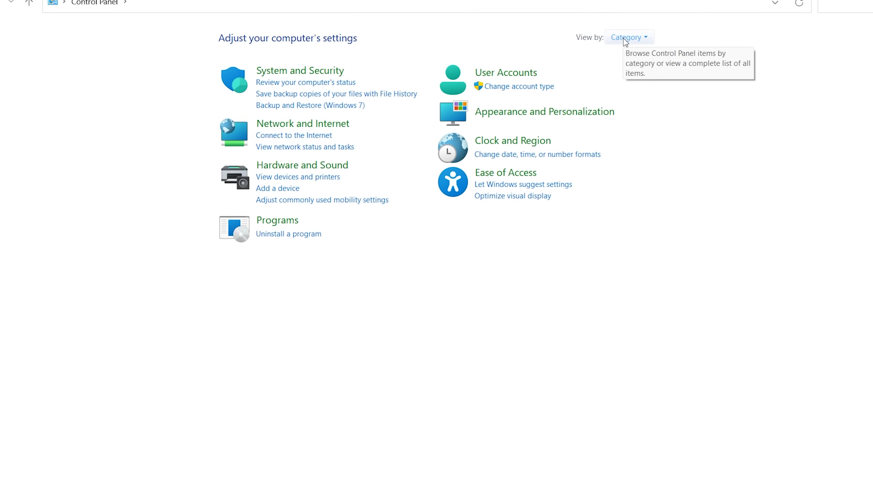
pyautogui.click(626, 38)
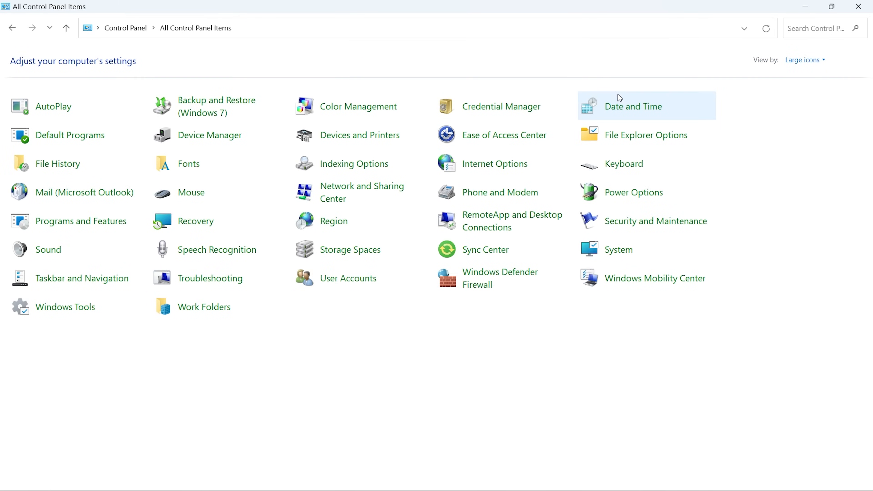
pyautogui.click(804, 60)
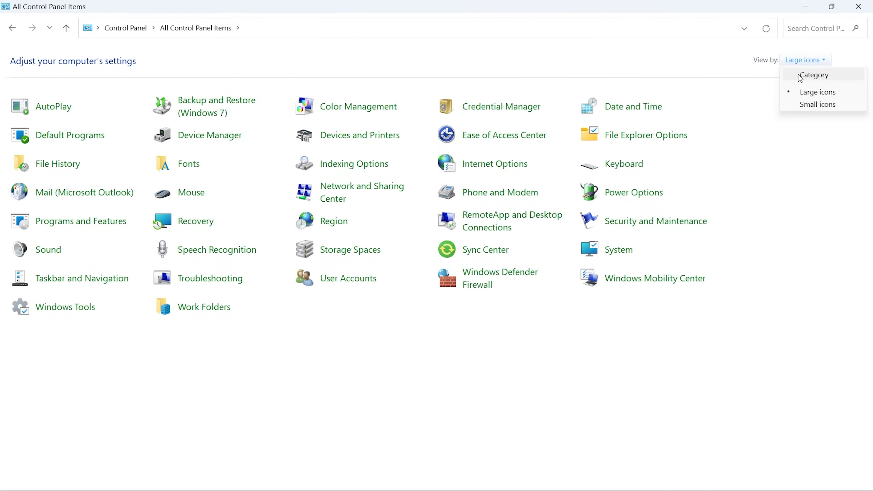
pyautogui.click(814, 74)
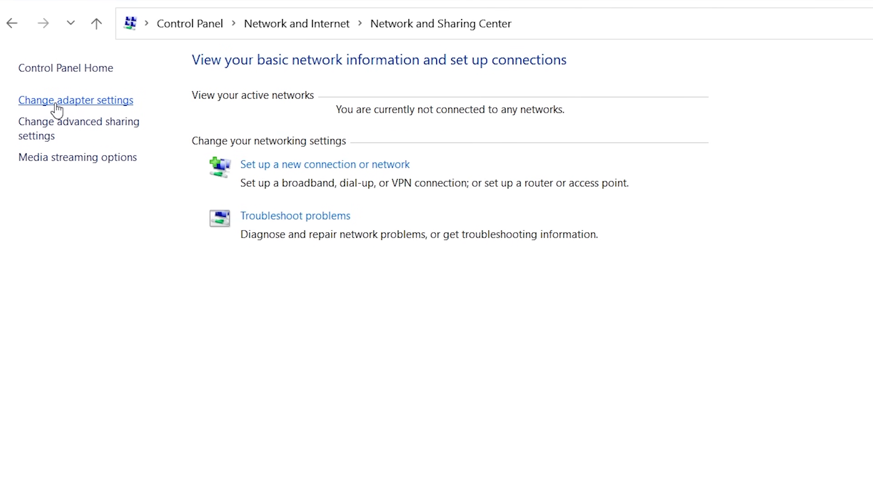
# Step: Enable the disabled Wi-Fi adapter from the adapter settings list
pyautogui.click(76, 100)
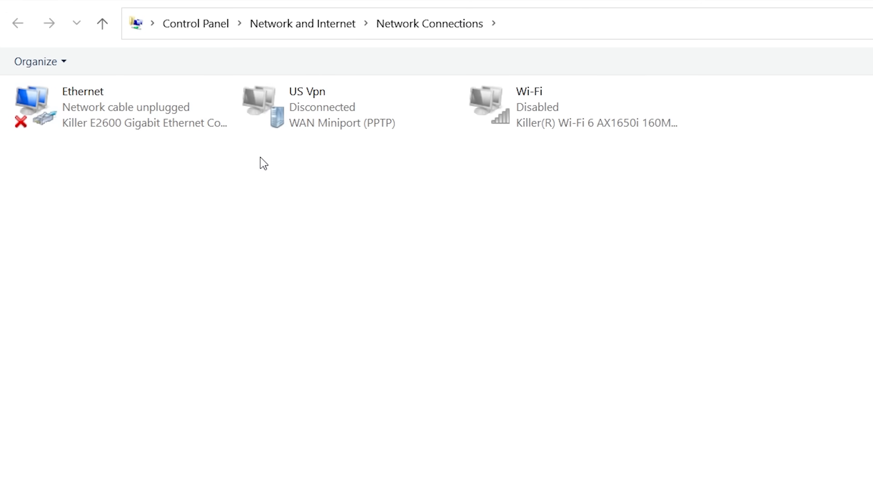
pyautogui.moveTo(628, 161)
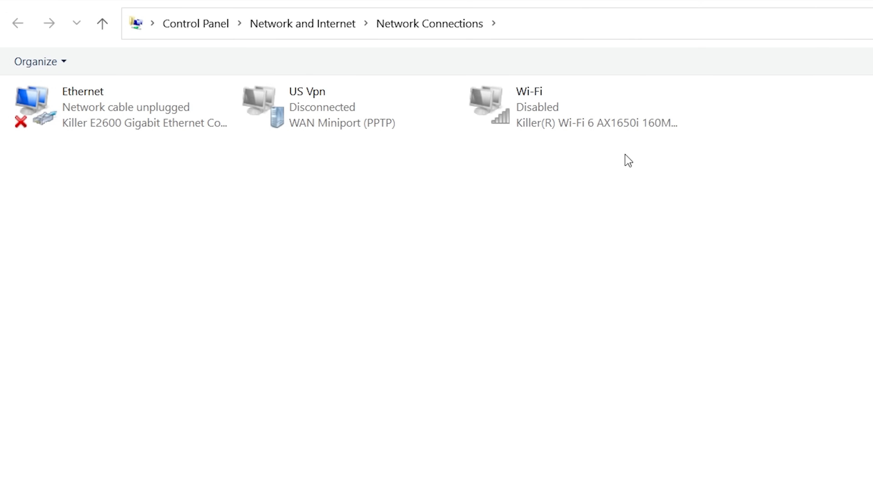
pyautogui.click(111, 107)
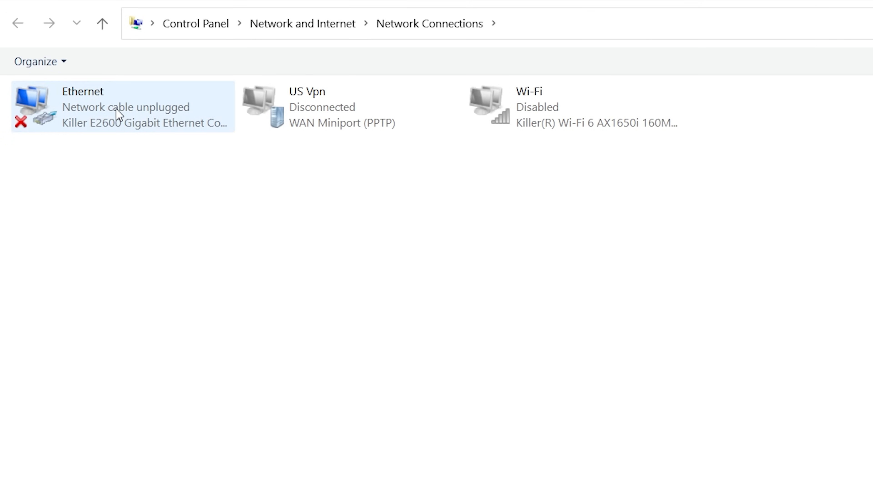
pyautogui.moveTo(343, 112)
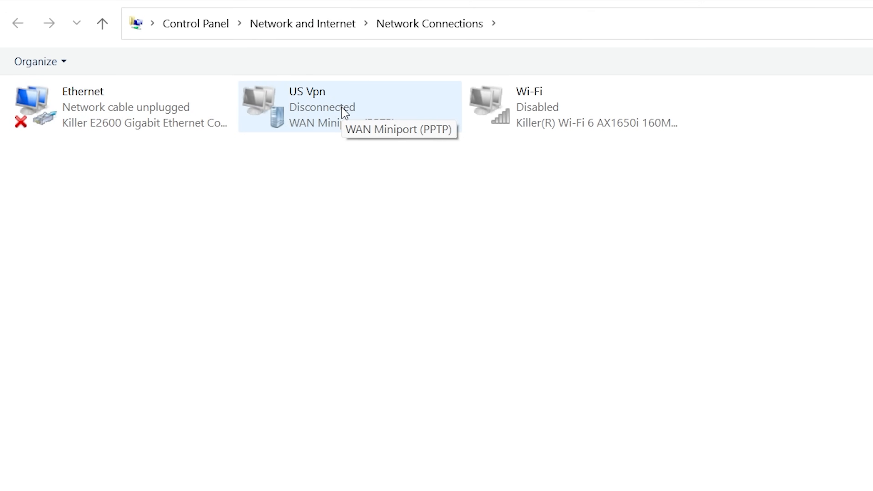
pyautogui.moveTo(560, 121)
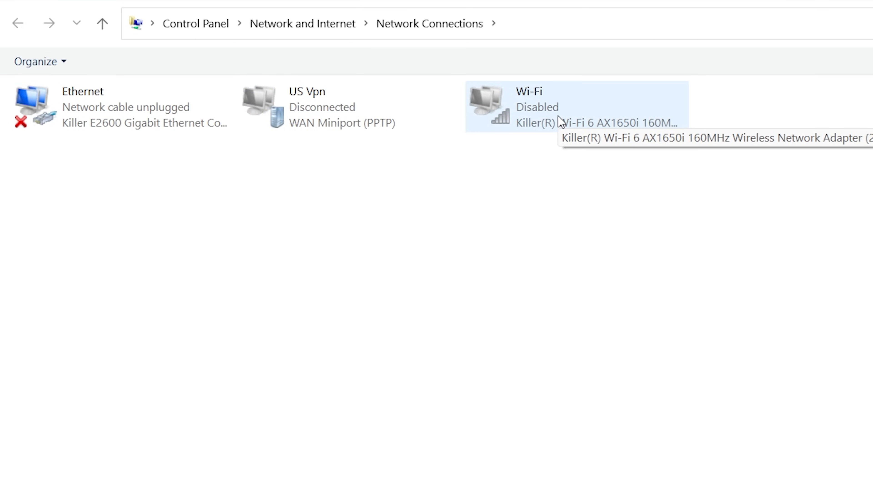
pyautogui.moveTo(529, 119)
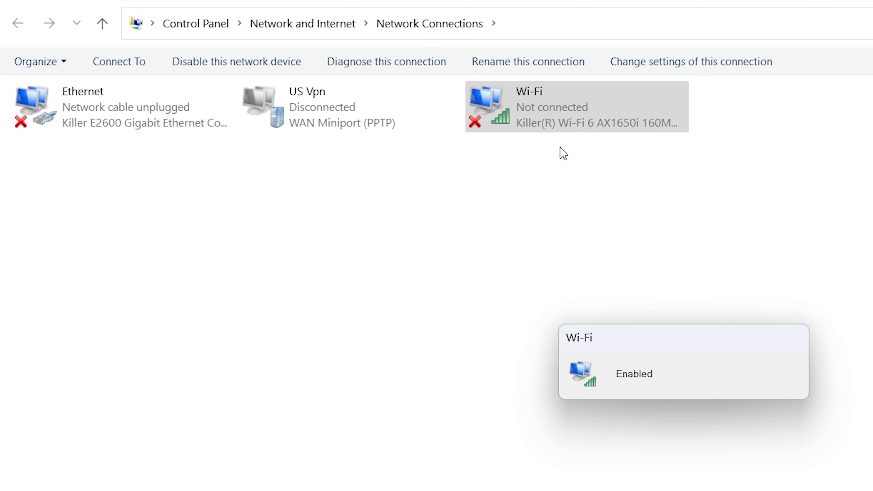
pyautogui.moveTo(522, 129)
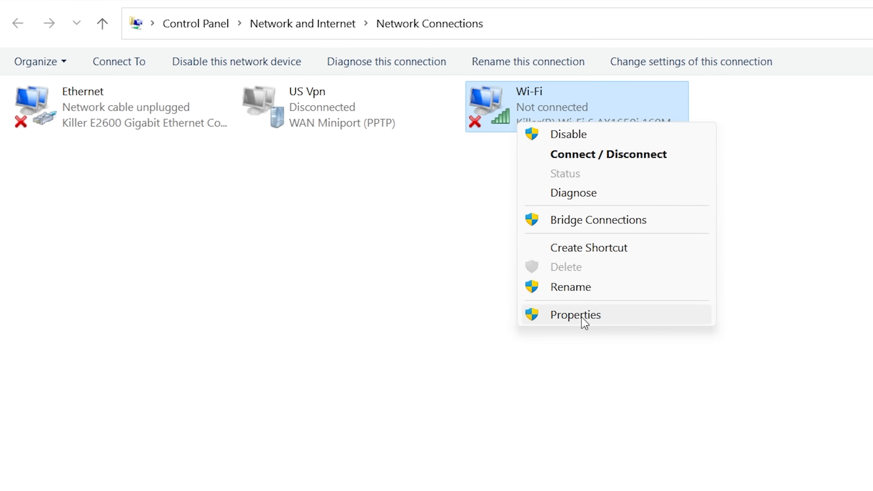
# Step: Confirm the Wi-Fi adapter's IPv4 address and DNS are obtained automatically
pyautogui.click(576, 315)
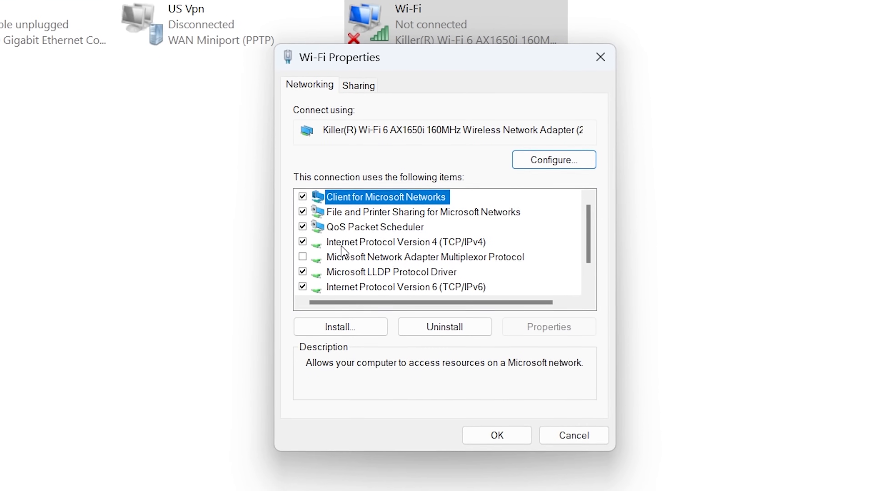
pyautogui.click(383, 242)
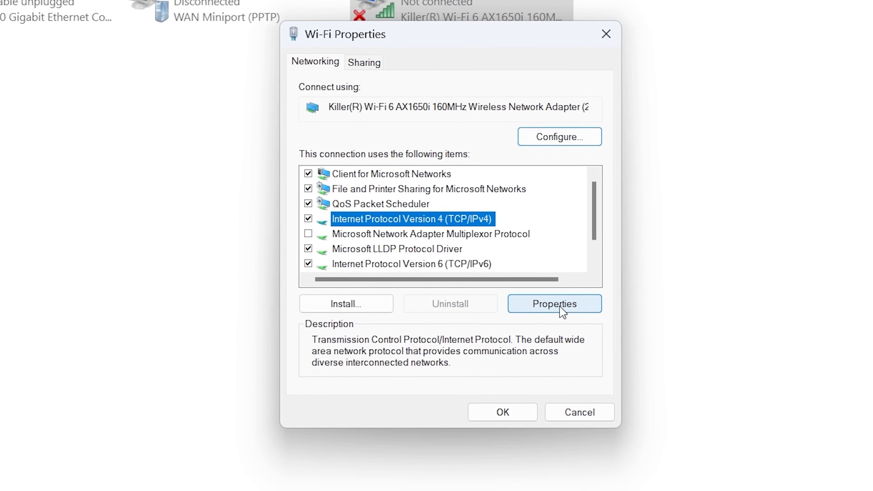
pyautogui.click(553, 304)
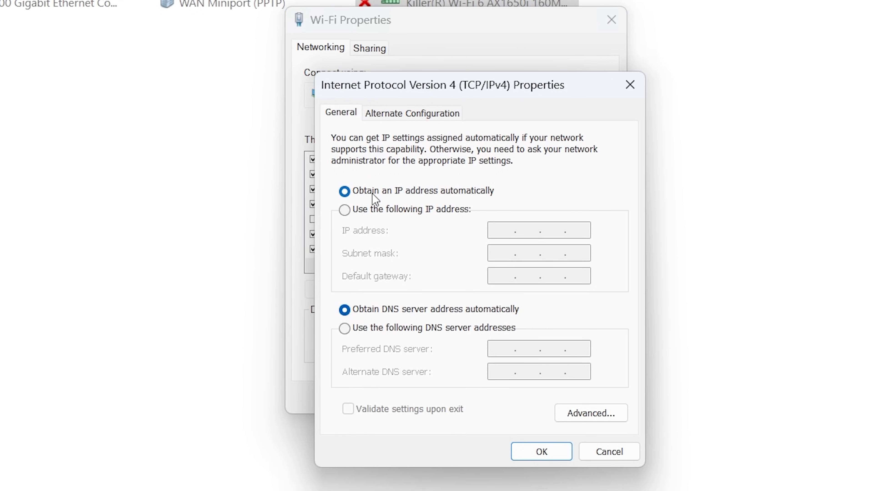
pyautogui.moveTo(455, 196)
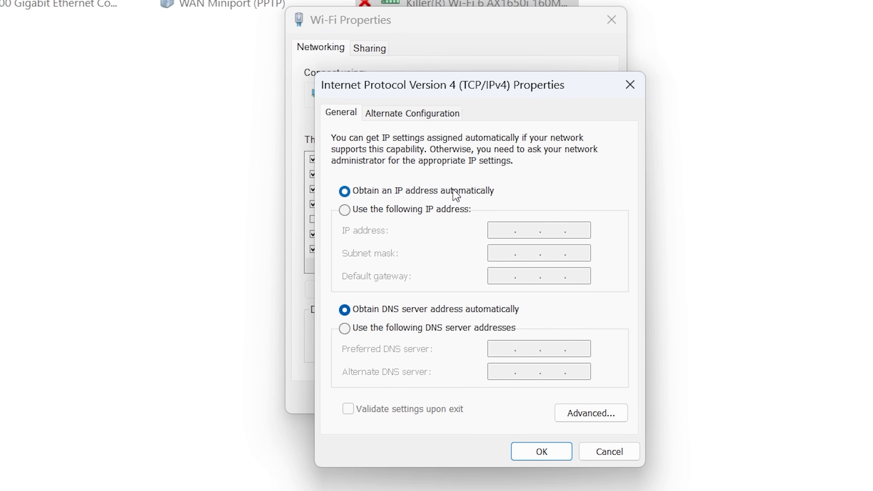
pyautogui.moveTo(408, 320)
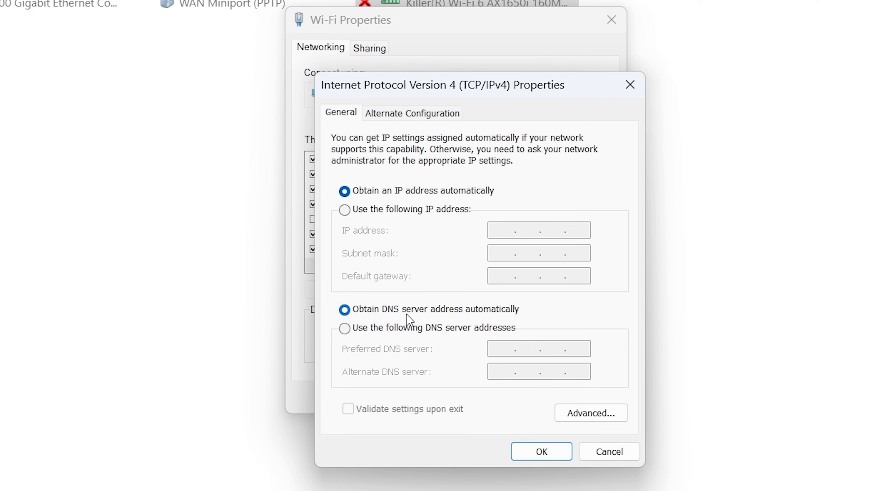
pyautogui.moveTo(478, 322)
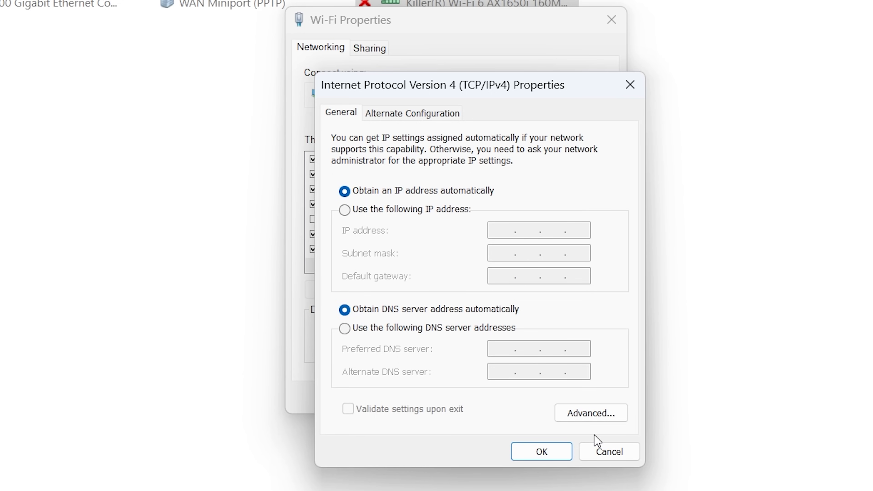
pyautogui.click(540, 451)
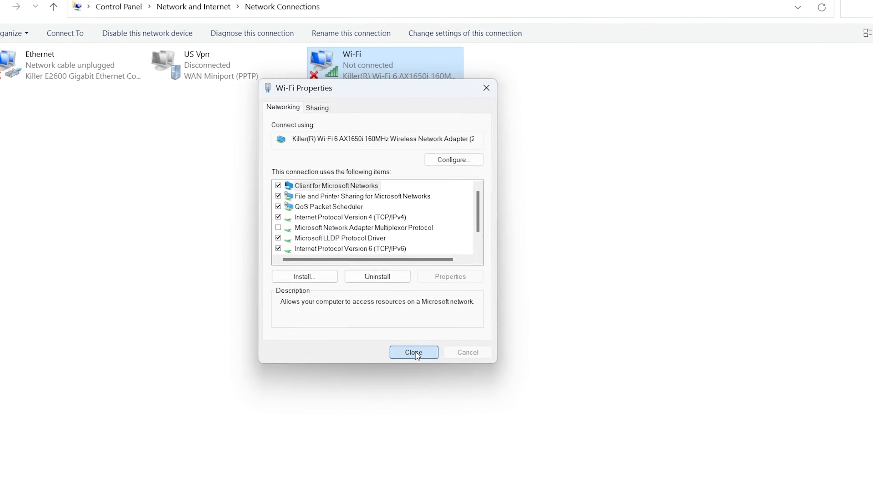
# Step: Close Wi-Fi Properties and Network and Sharing Center back to the desktop
pyautogui.click(414, 352)
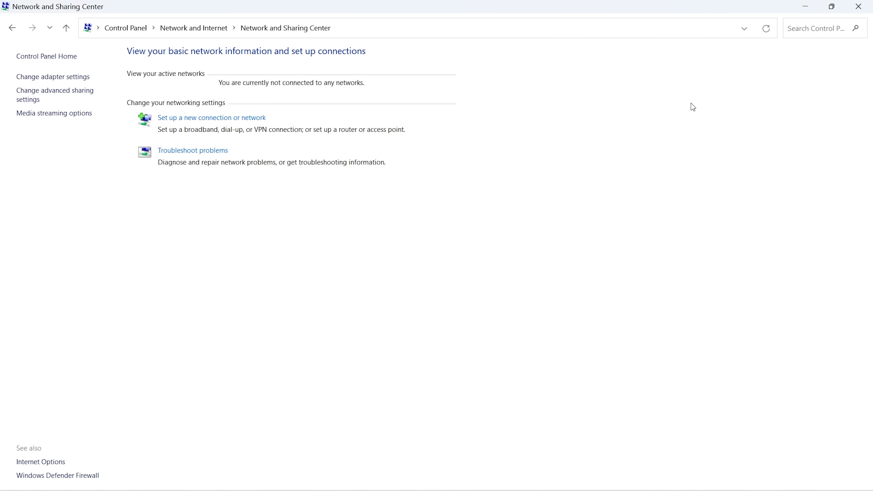
pyautogui.click(859, 6)
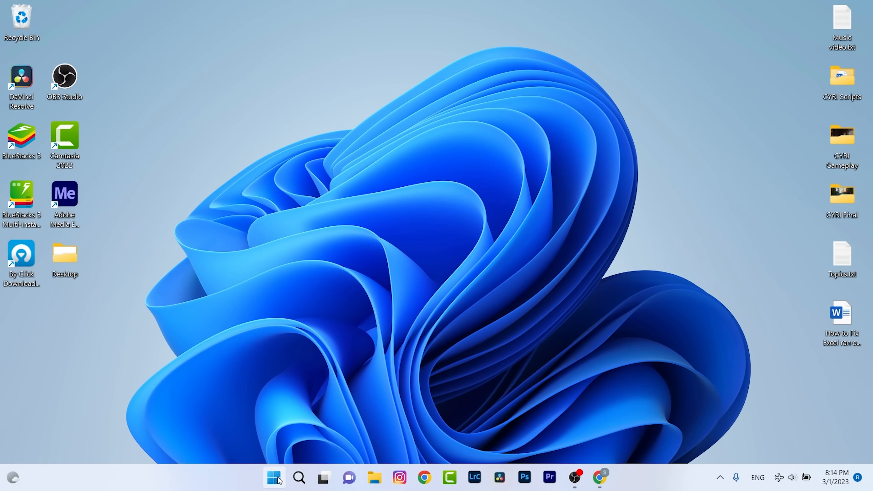
# Step: Uninstall the Killer Wi-Fi 6 AX1650i adapter from Device Manager's Network adapters
pyautogui.rightClick(274, 477)
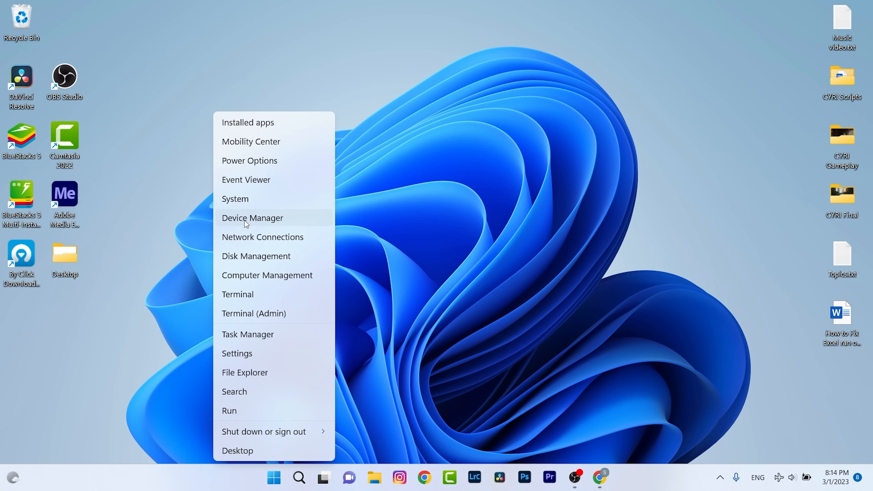
pyautogui.click(252, 218)
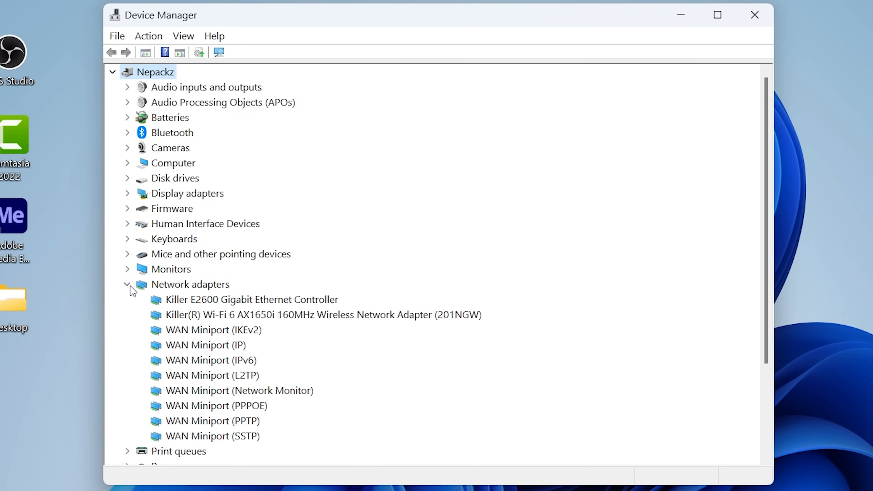
pyautogui.moveTo(419, 317)
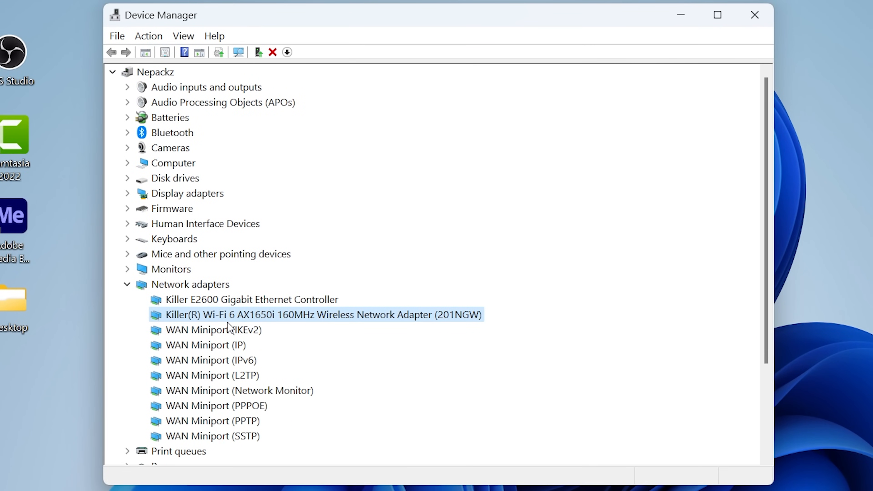
pyautogui.moveTo(325, 328)
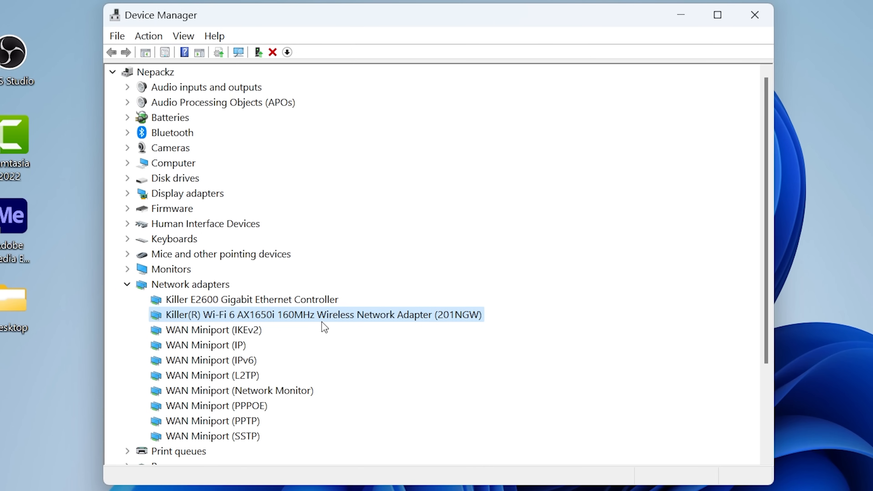
pyautogui.moveTo(361, 325)
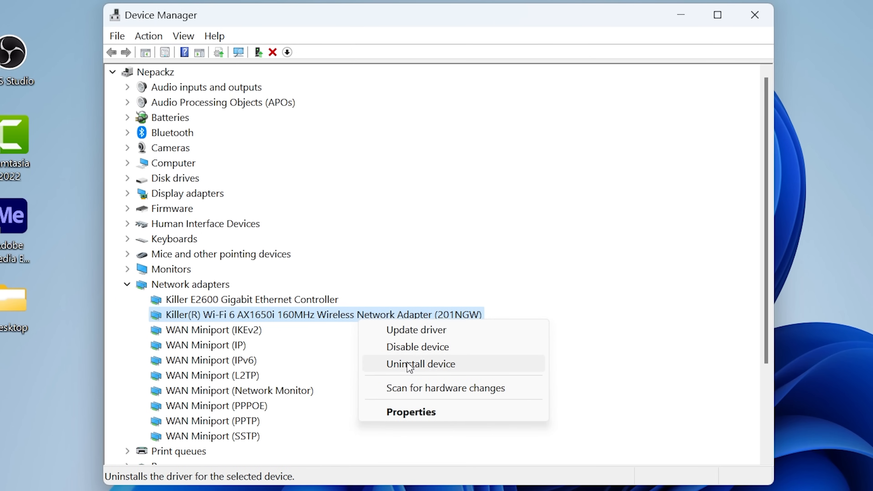
pyautogui.click(420, 363)
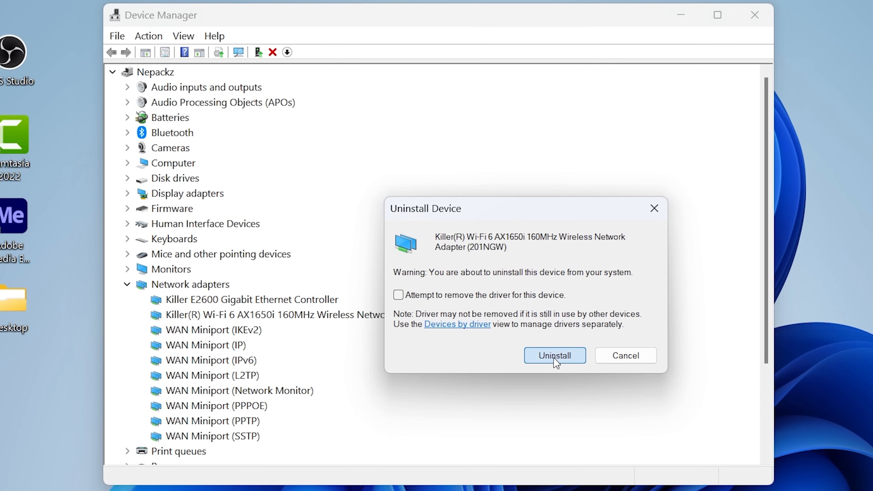
pyautogui.click(554, 355)
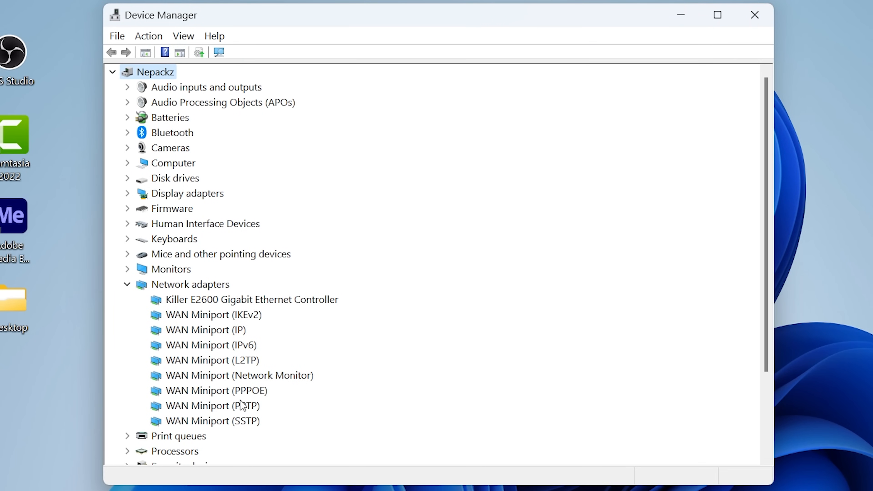
pyautogui.moveTo(278, 327)
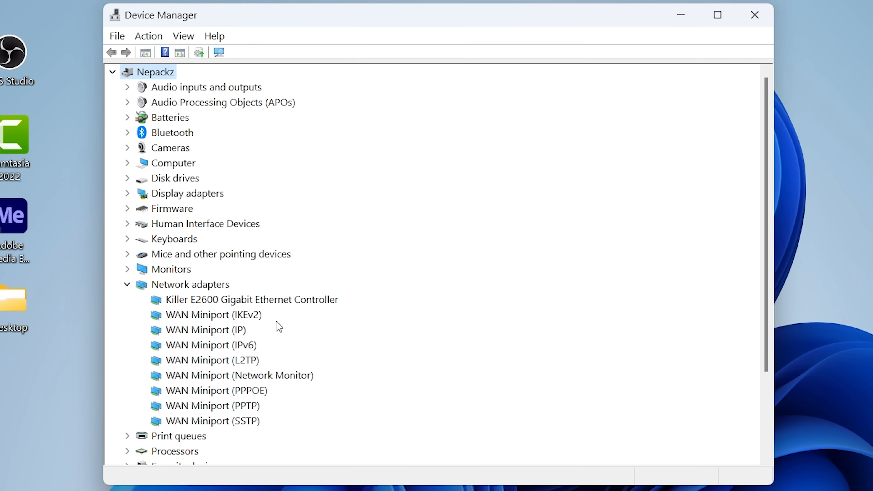
pyautogui.moveTo(226, 89)
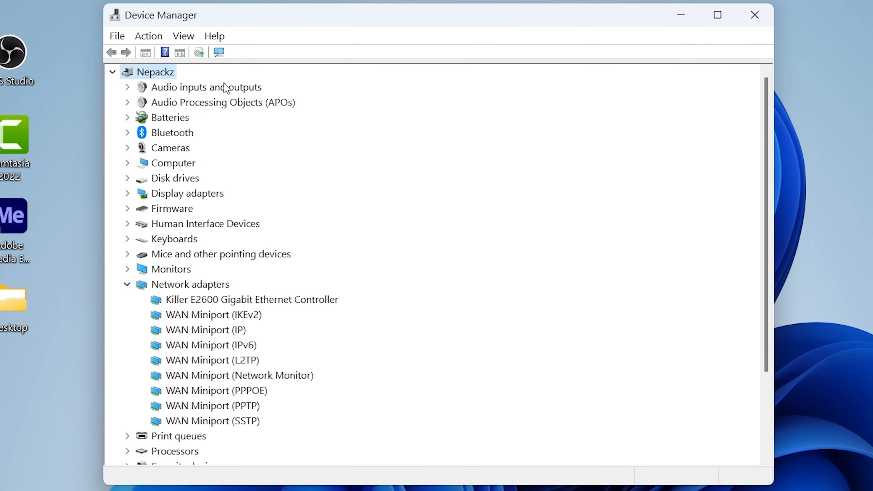
pyautogui.moveTo(218, 51)
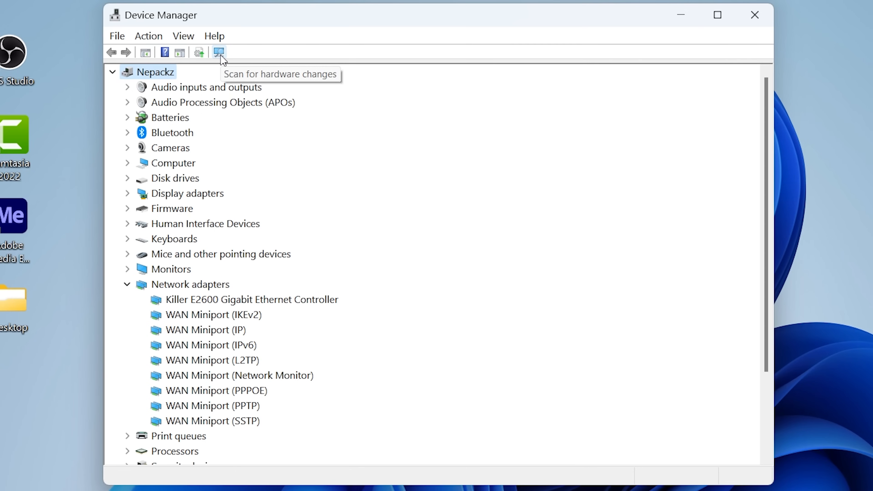
# Step: Scan for hardware changes and install the Intel driver for the rediscovered Killer Wi-Fi 6 AX1650i
pyautogui.click(218, 52)
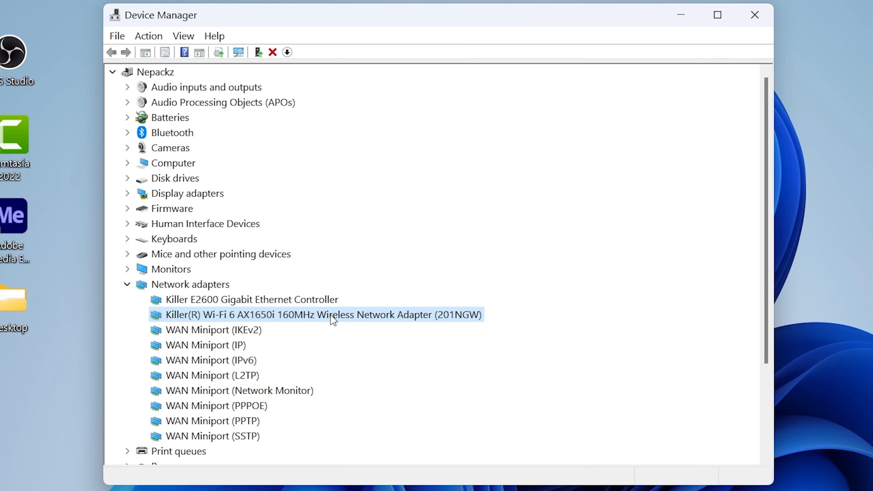
pyautogui.rightClick(322, 314)
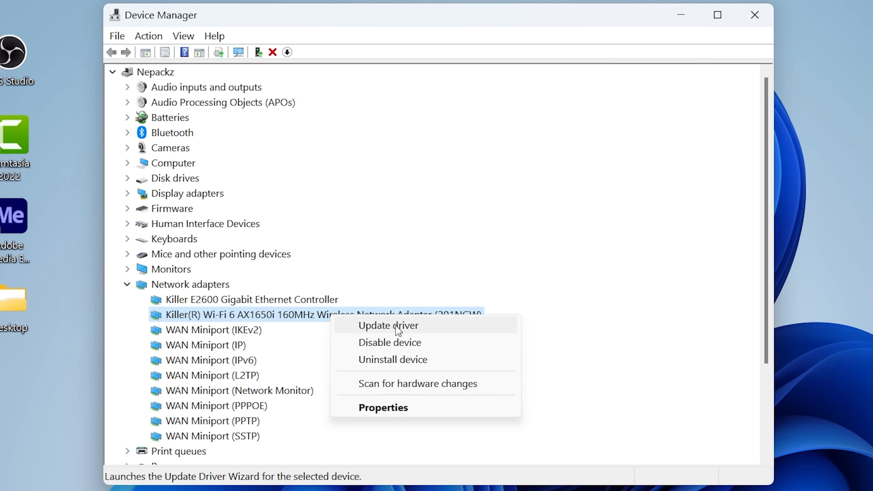
pyautogui.click(388, 325)
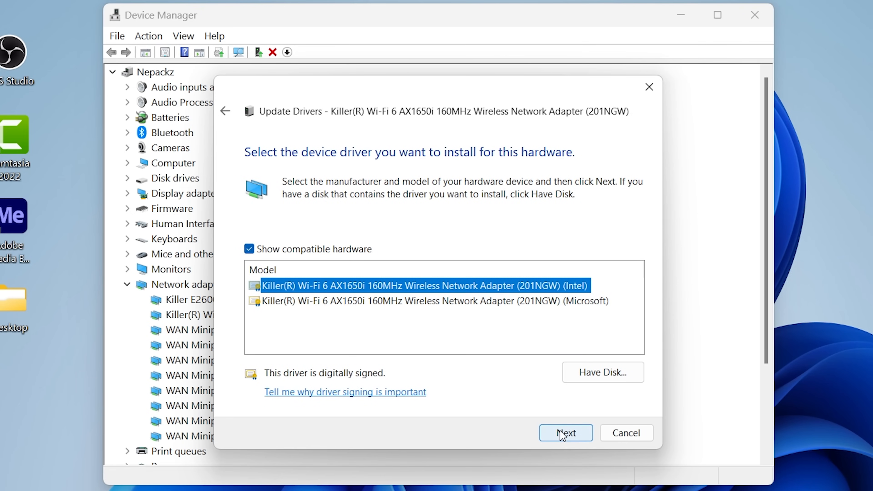
pyautogui.click(565, 434)
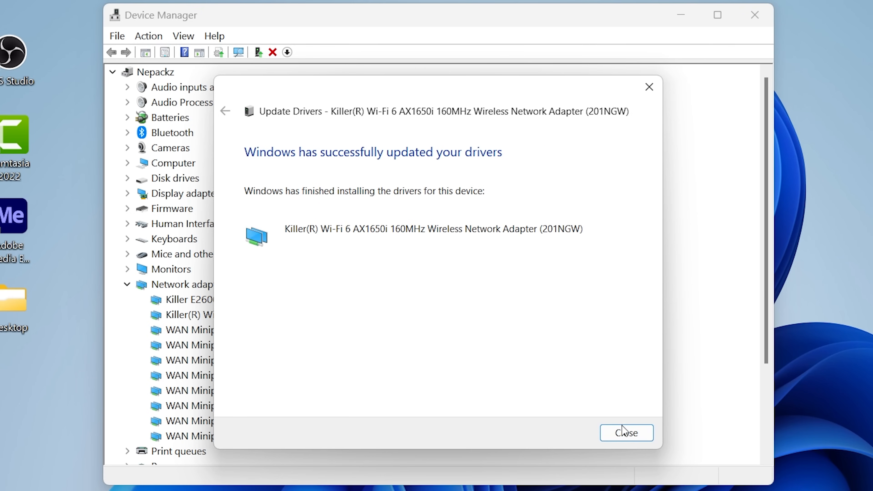
pyautogui.click(626, 432)
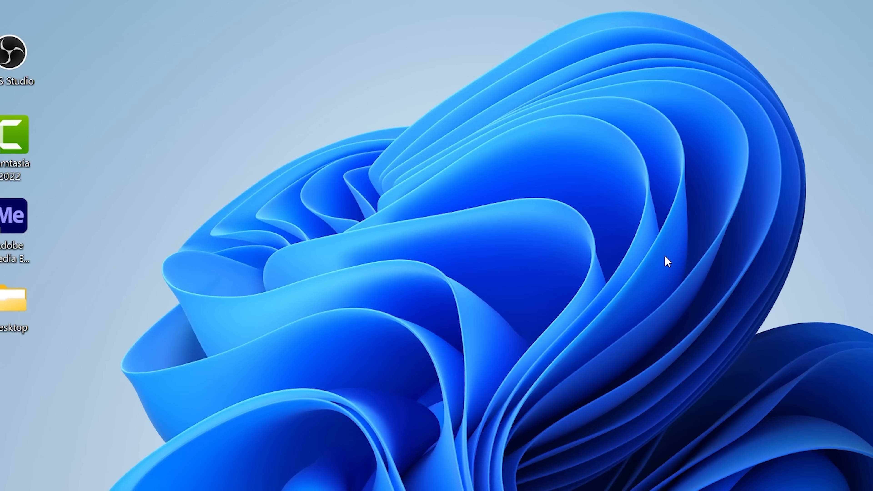
pyautogui.moveTo(700, 329)
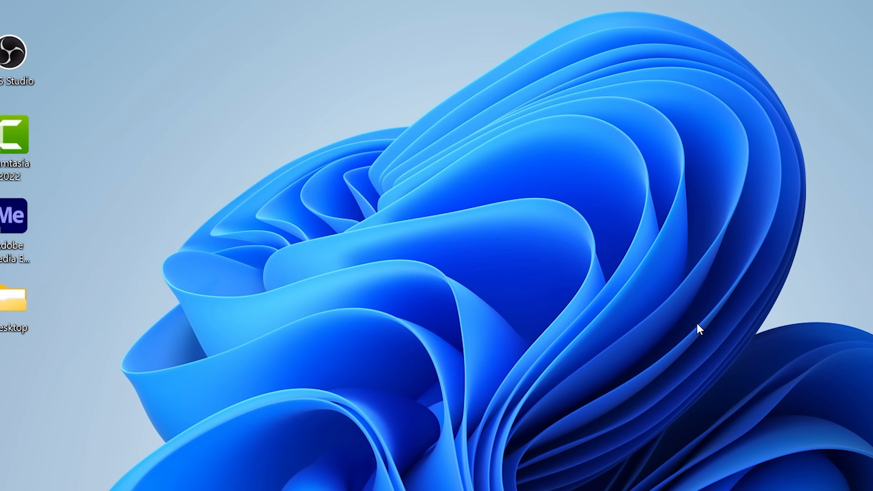